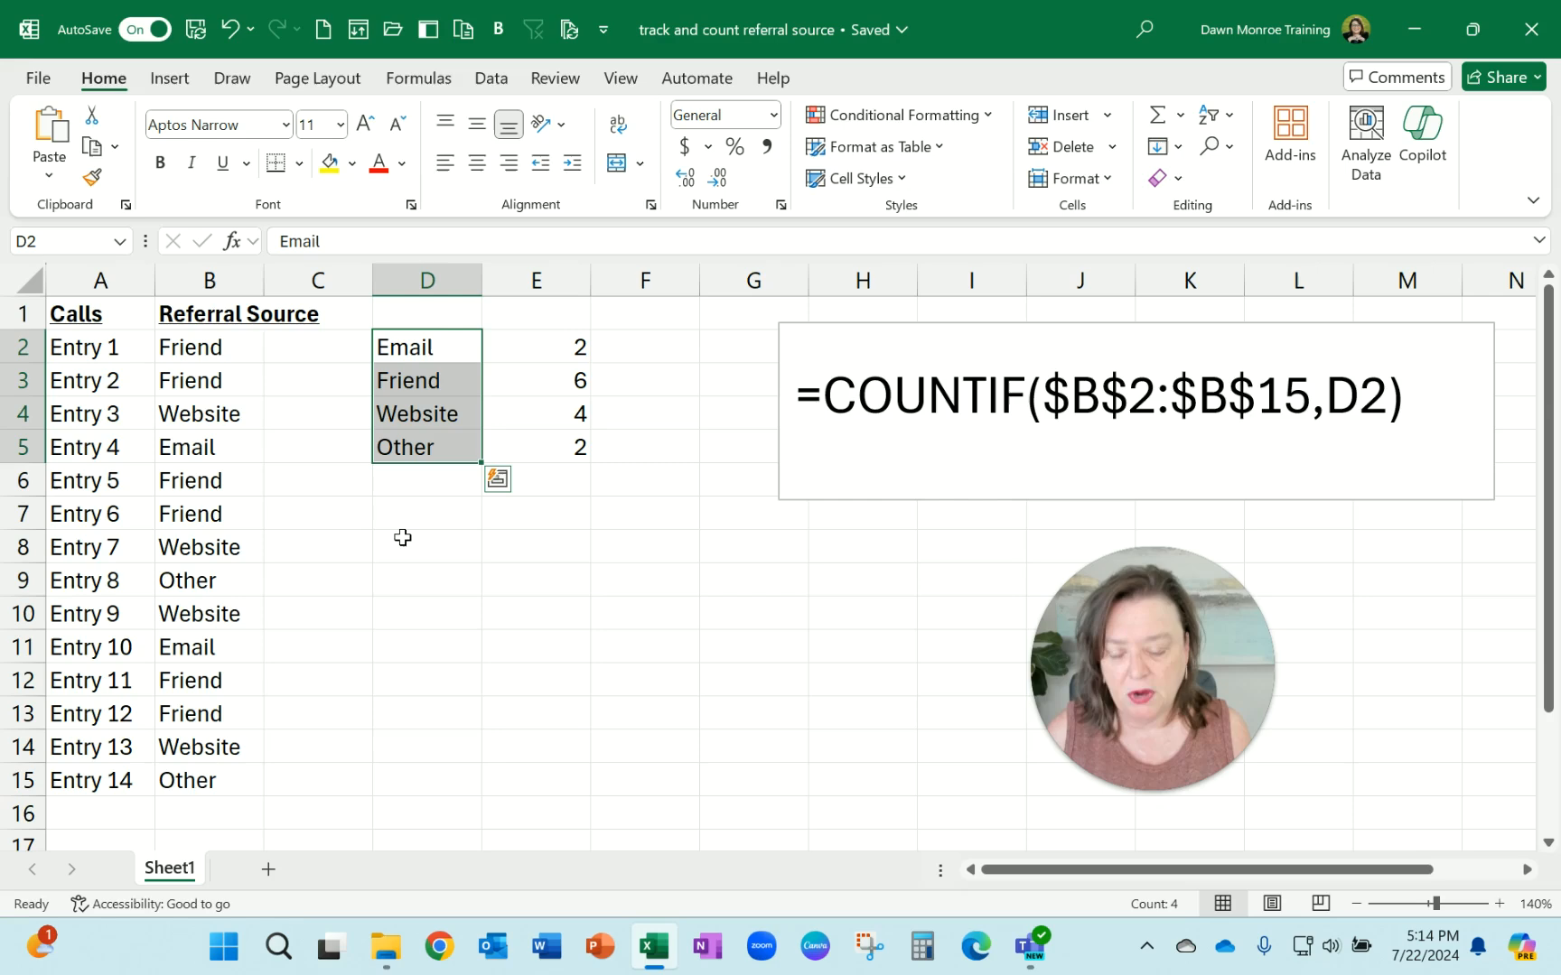
{"action": "mouse_move", "coordinate": [542, 354]}
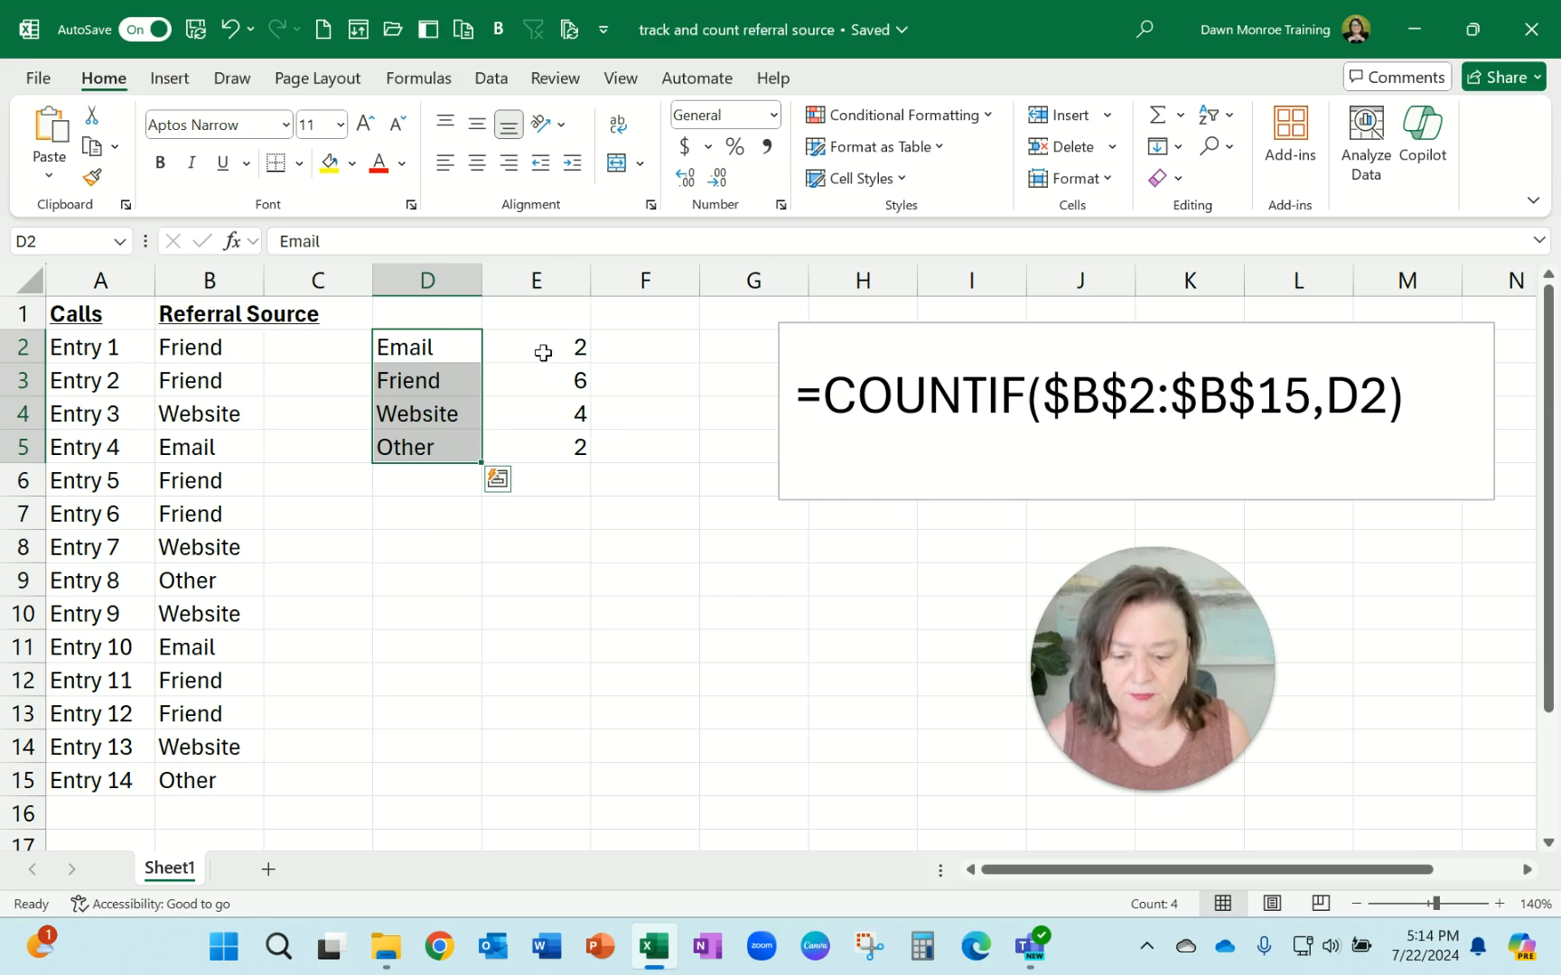
- After checking the Email count formula, set Entry 1's source in B2 to Email, recalculating Email 3 and Friend 5
{"action": "left_click", "coordinate": [535, 347]}
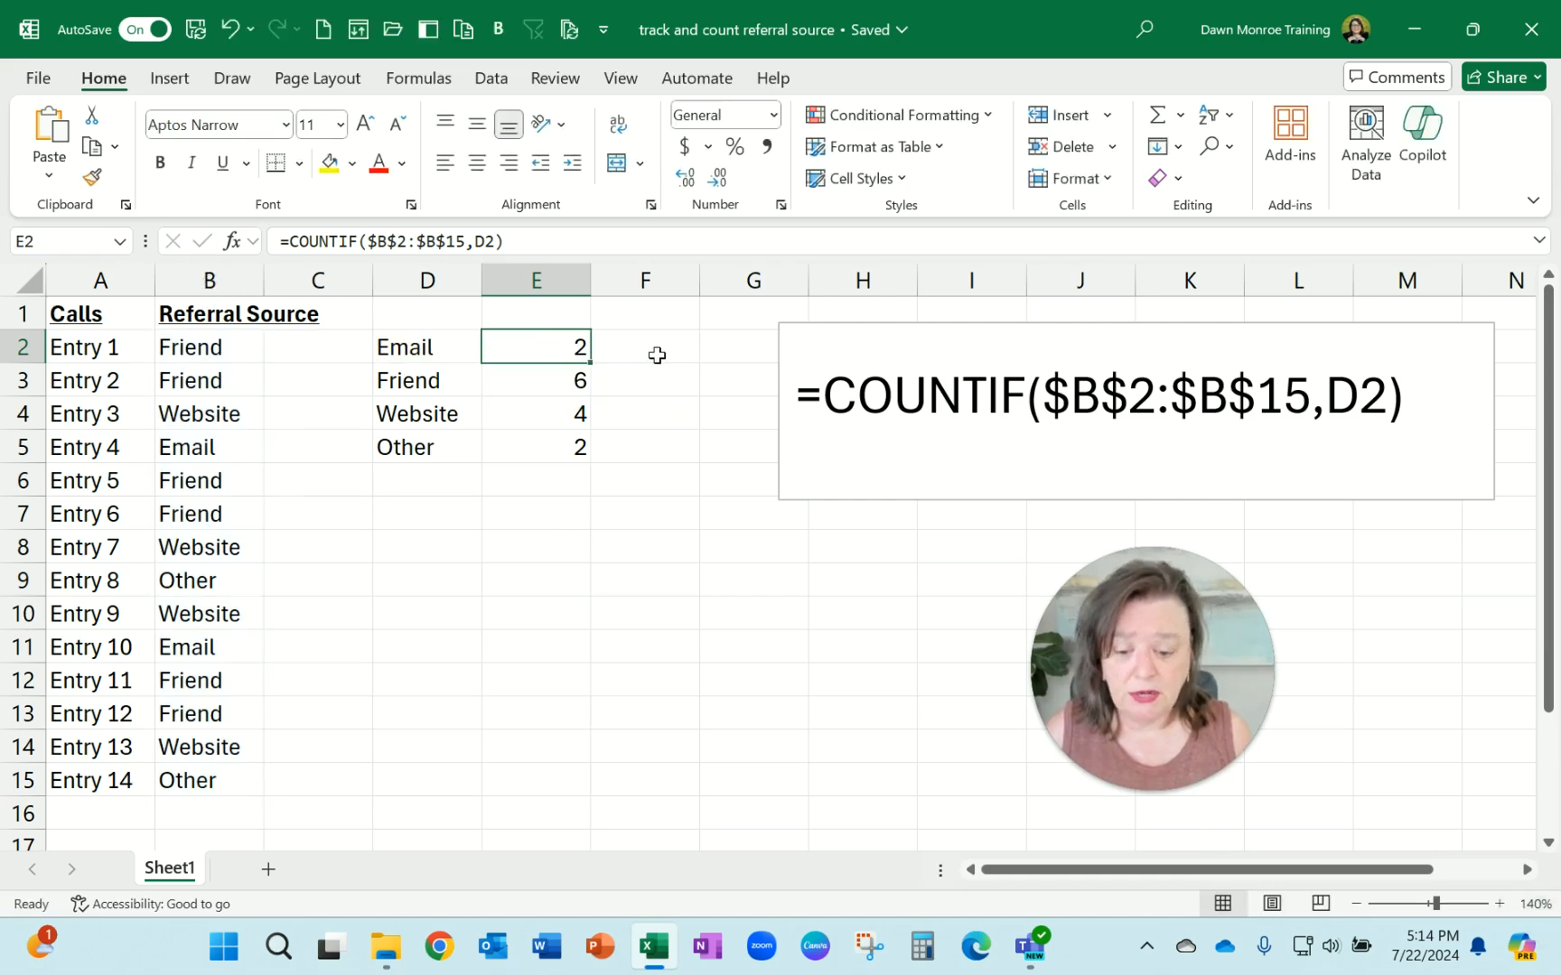
{"action": "left_click", "coordinate": [209, 347]}
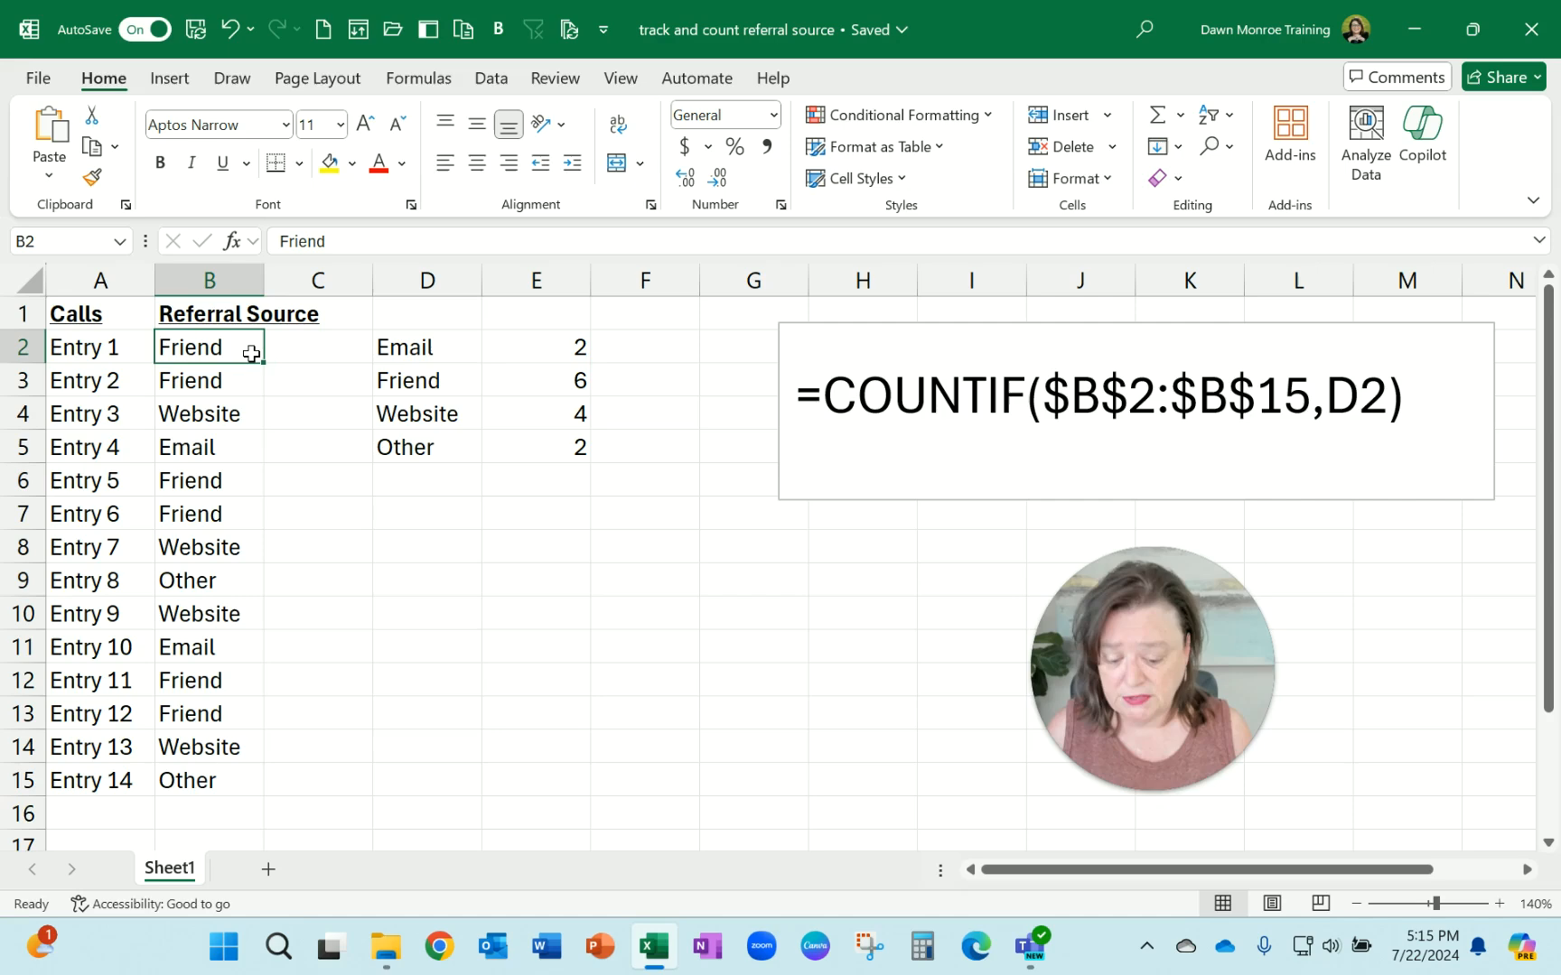
{"action": "type", "text": "Email"}
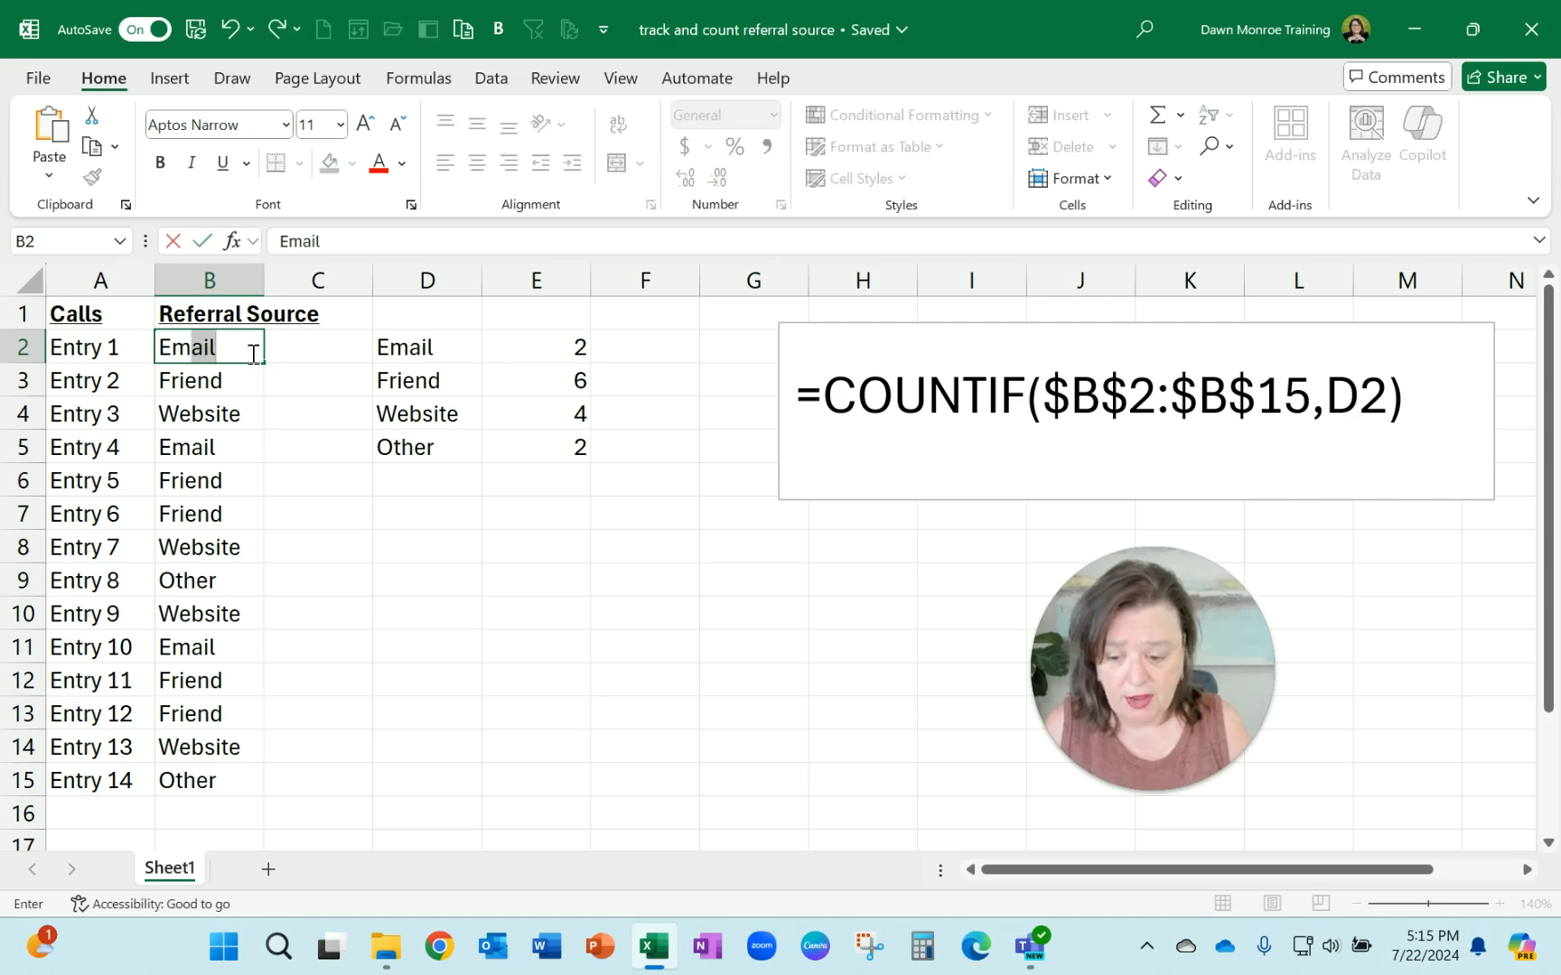
{"action": "key", "text": "Return"}
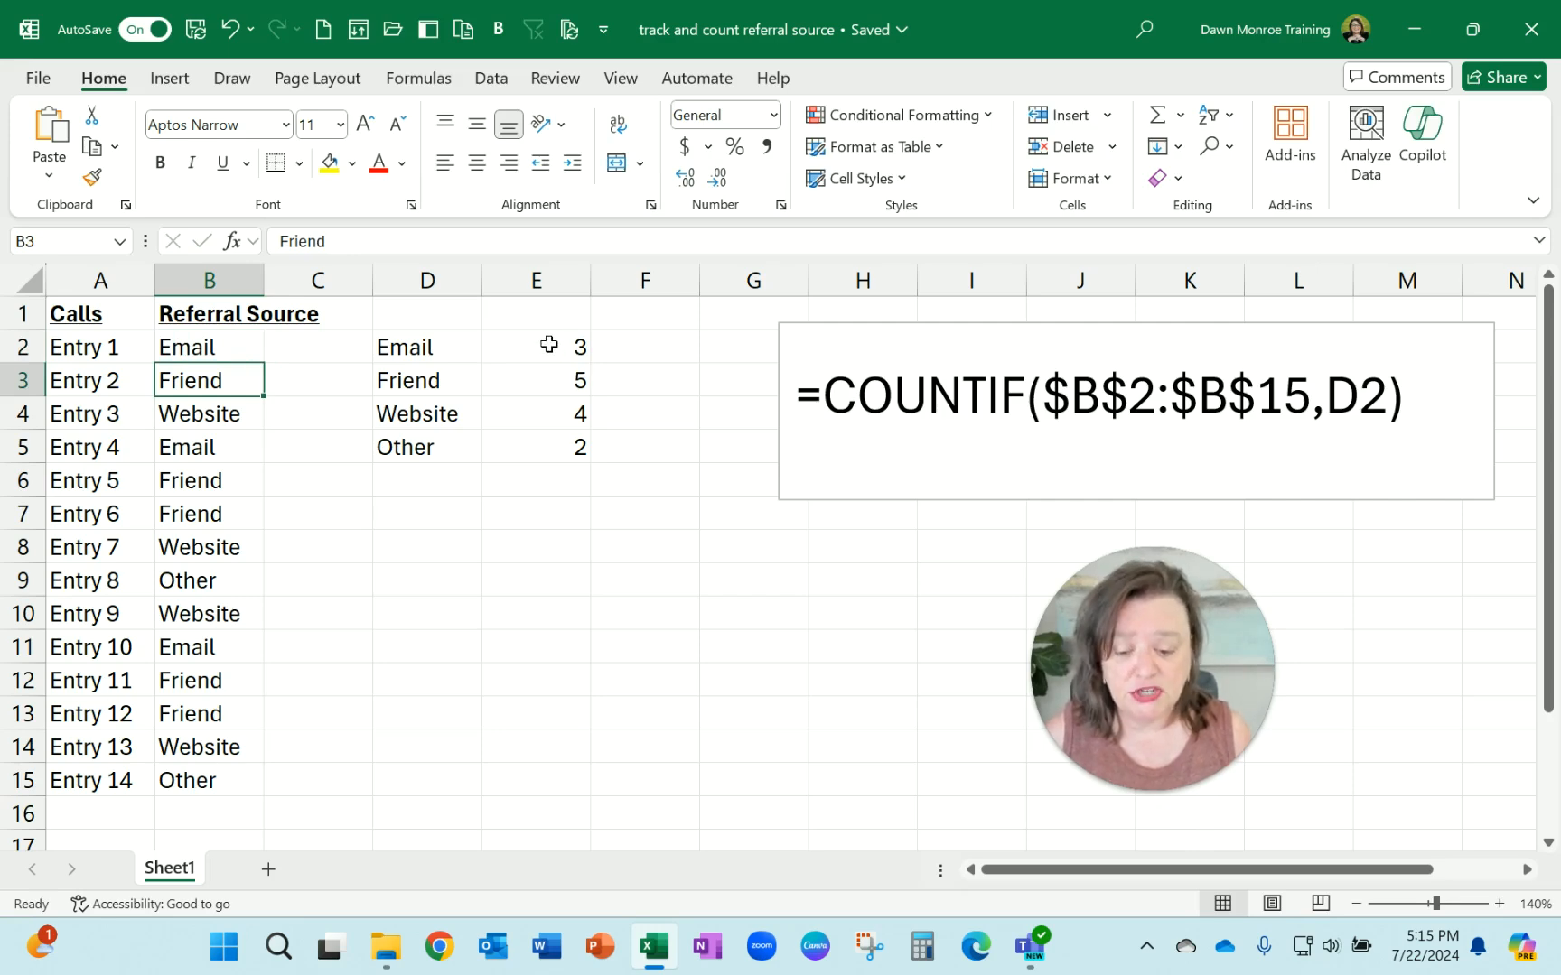
{"action": "left_click", "coordinate": [645, 346]}
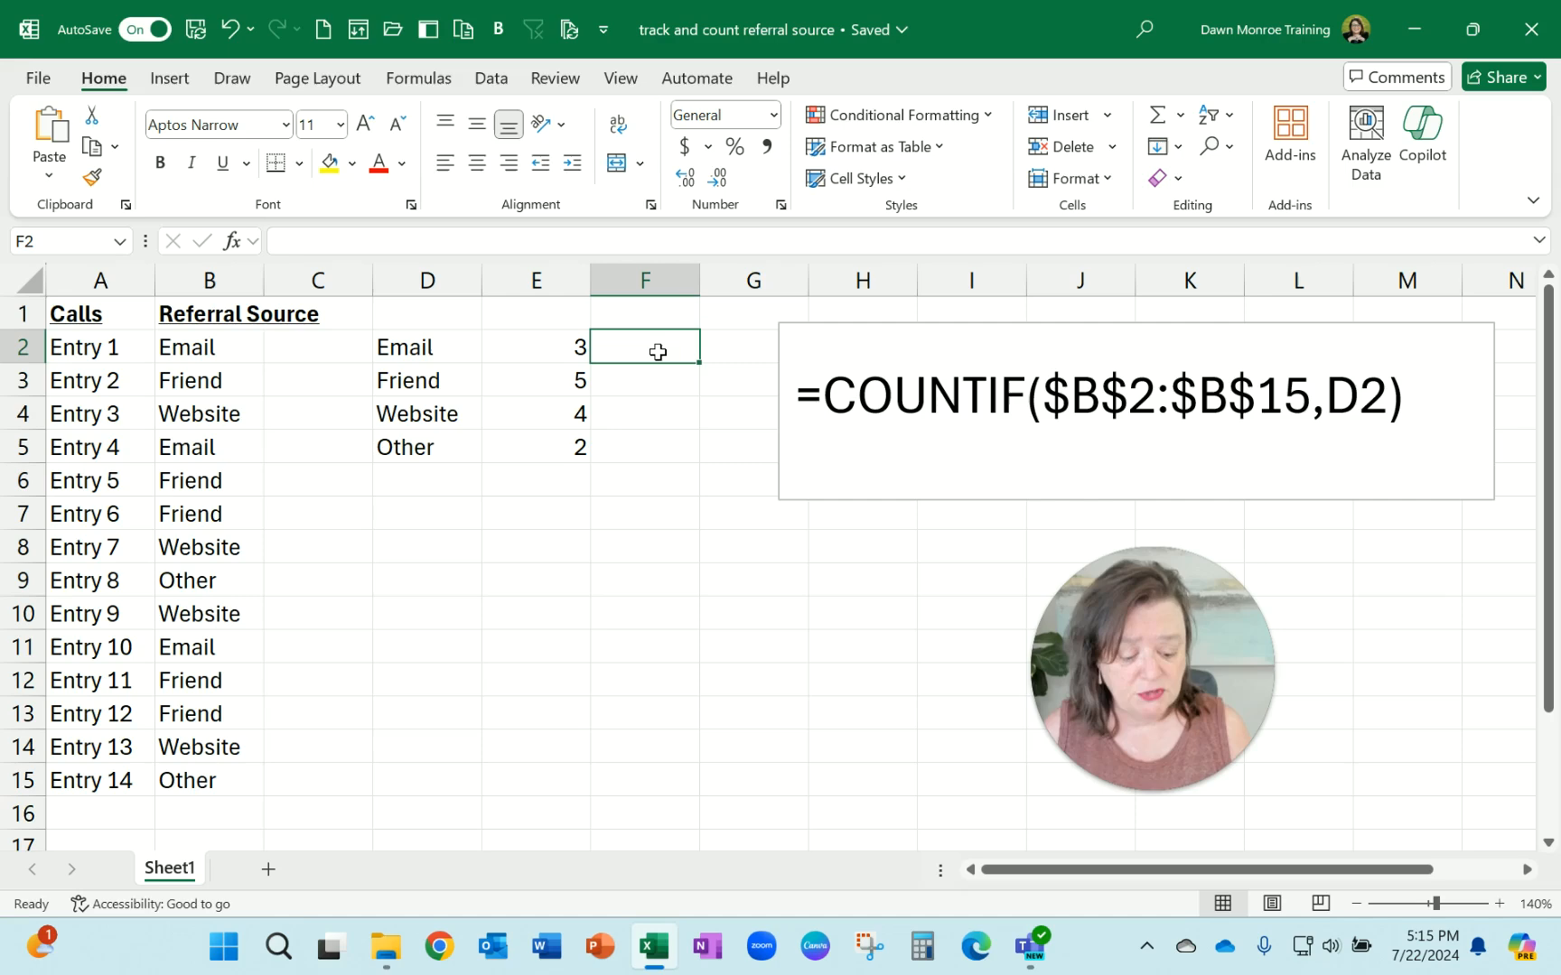
- Begin a relative-range COUNTIF in F2 counting B2:B15 against the Email label in D2
{"action": "type", "text": "=c"}
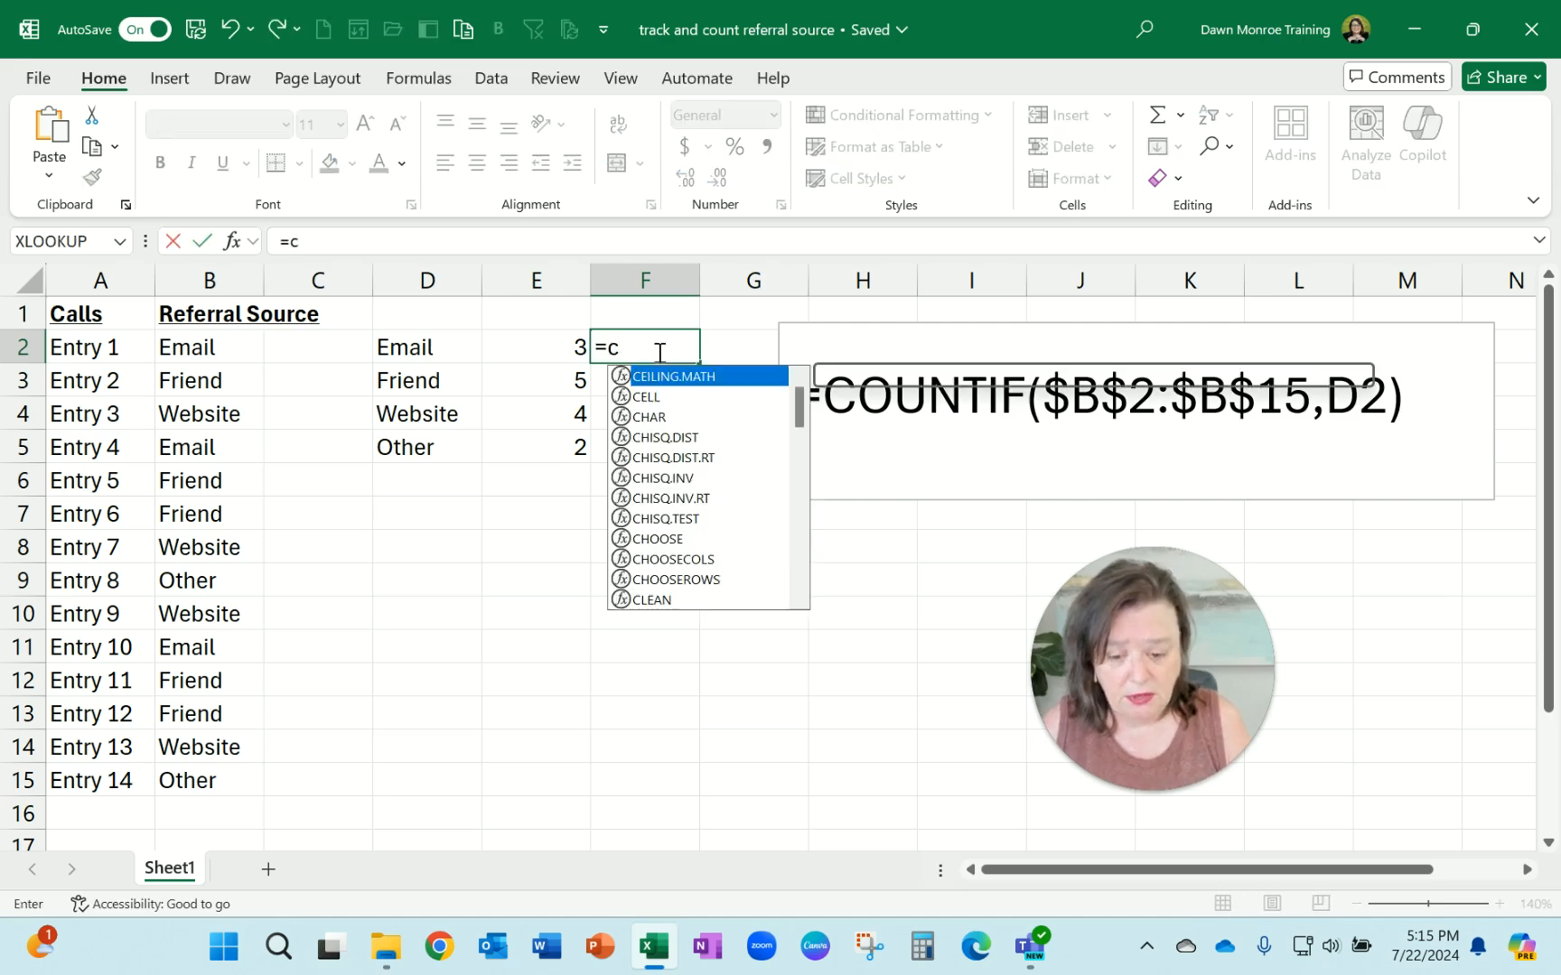
{"action": "type", "text": "ountif"}
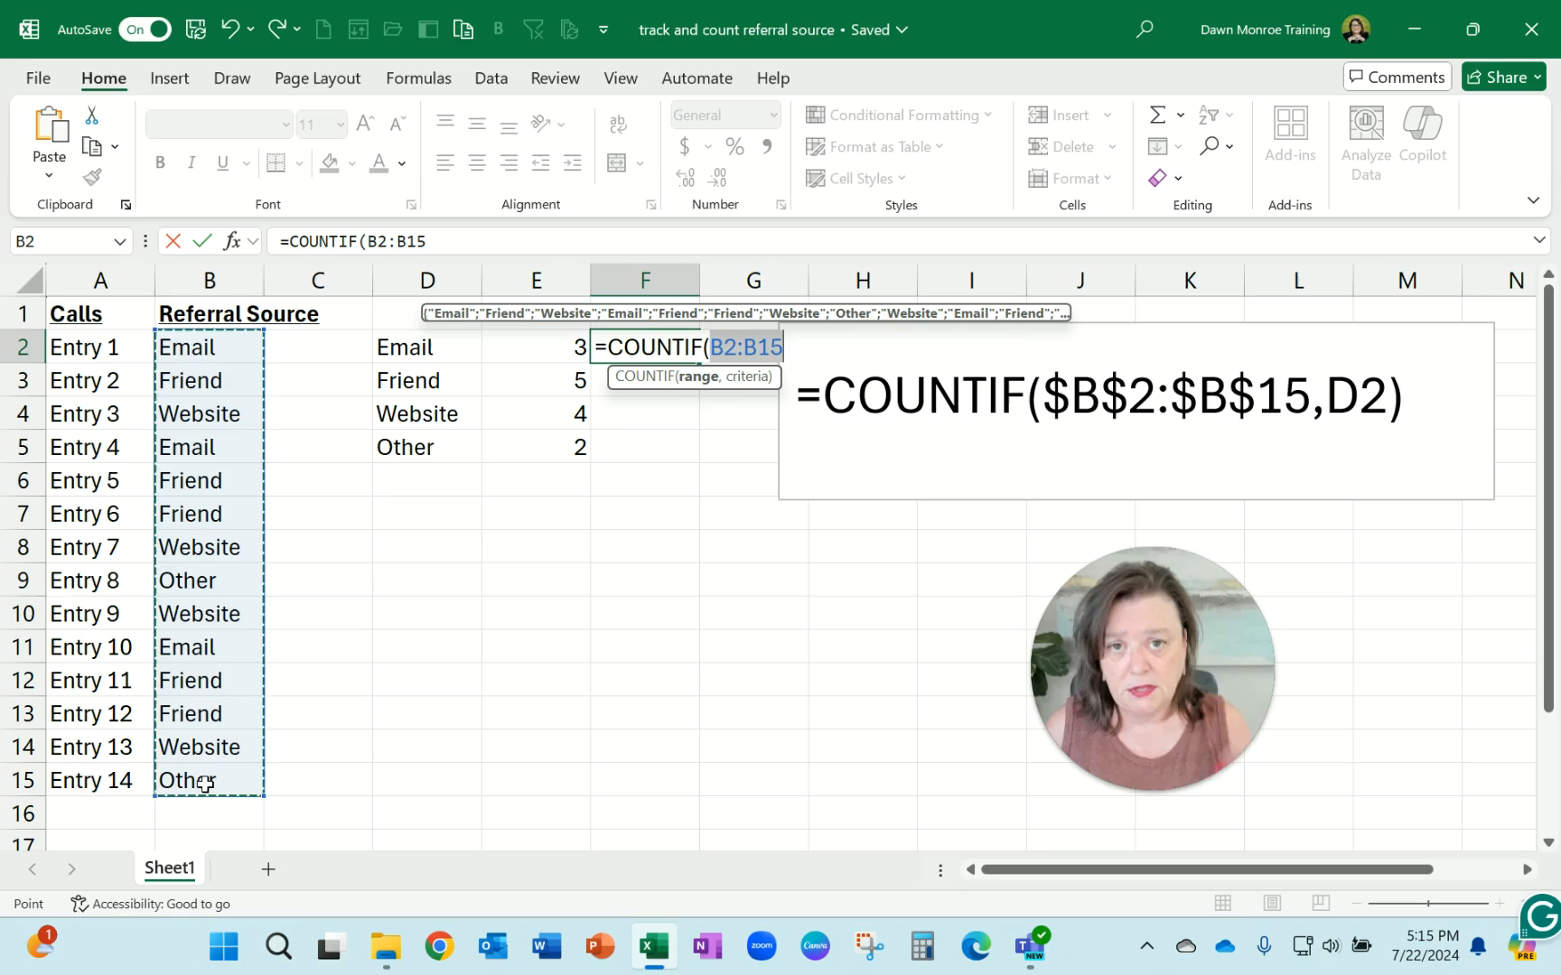
{"action": "type", "text": ","}
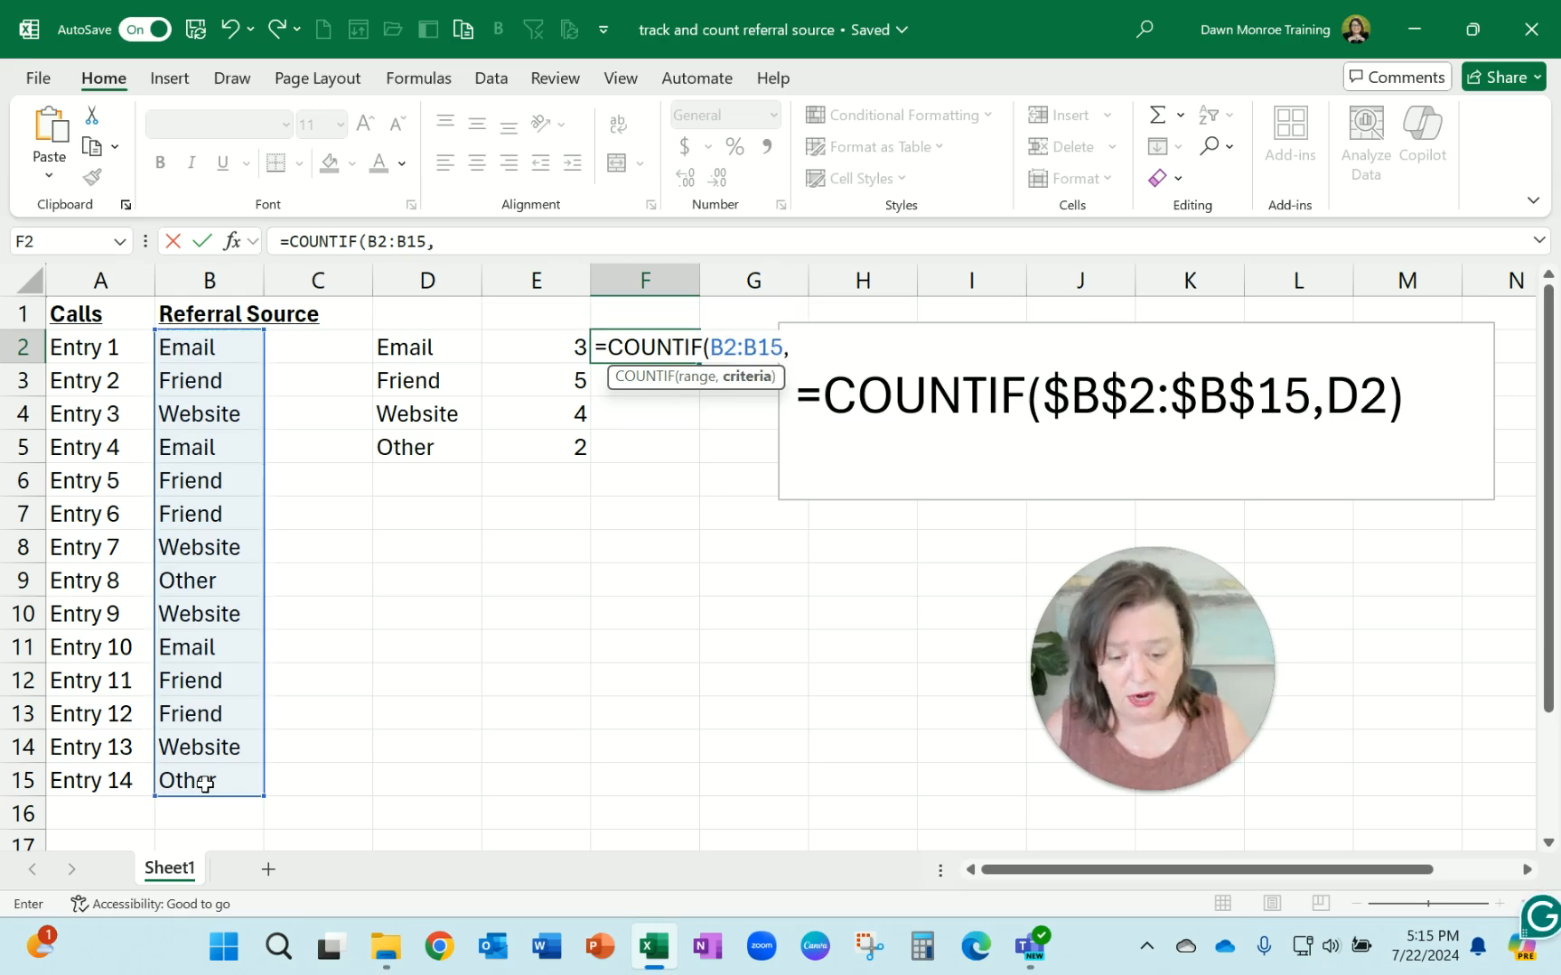
{"action": "left_click", "coordinate": [424, 347]}
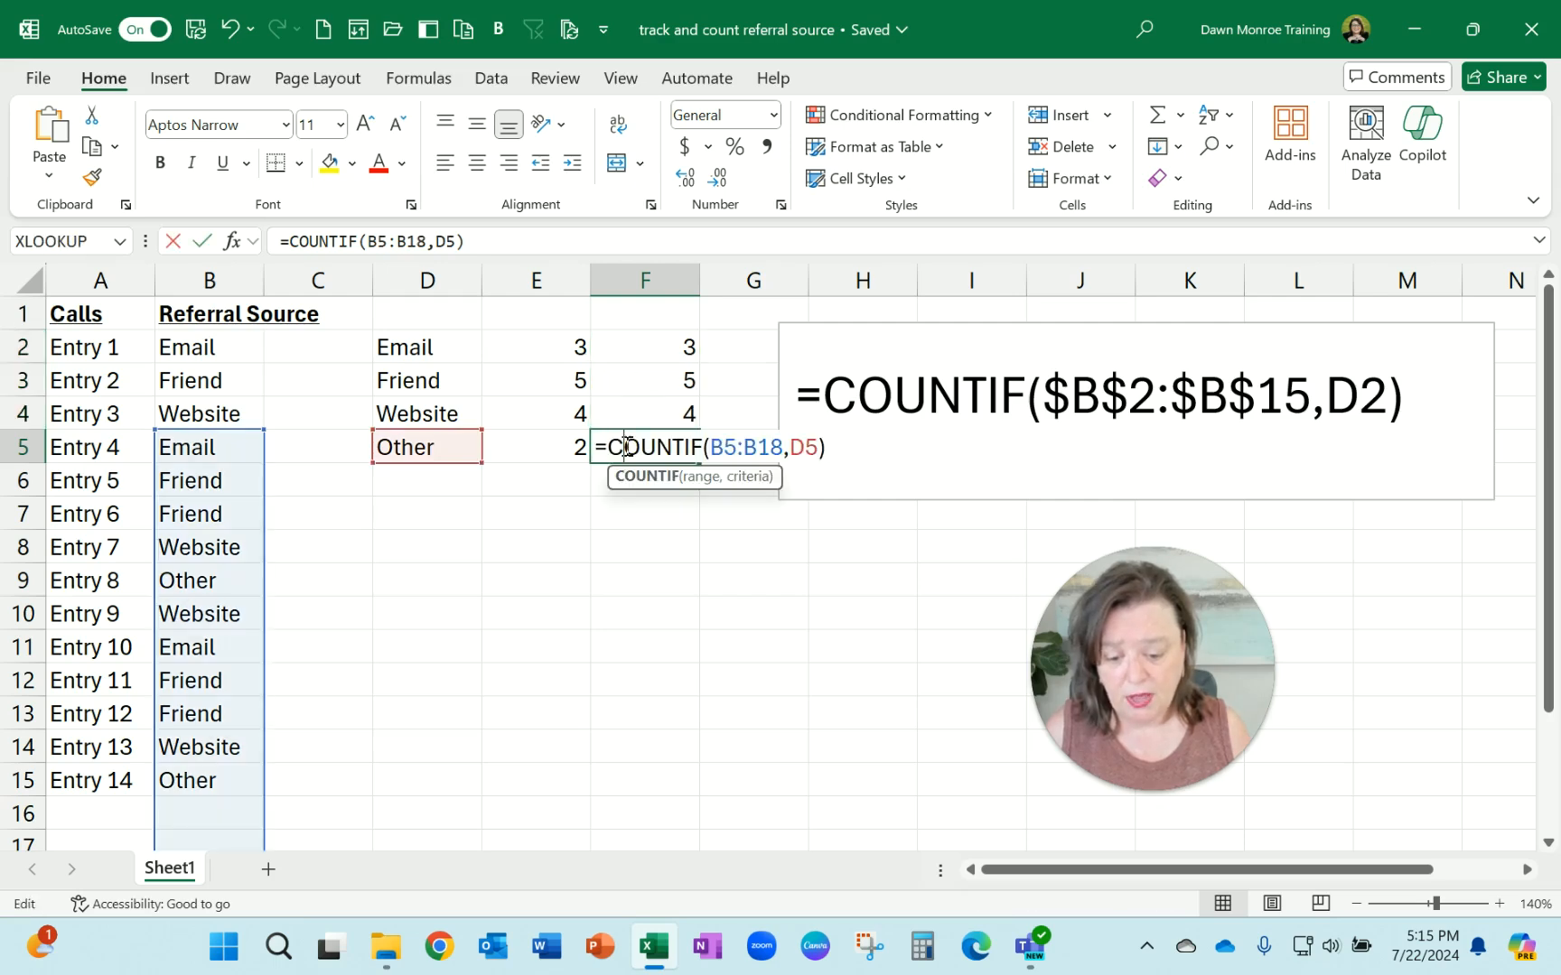
{"action": "mouse_move", "coordinate": [153, 806]}
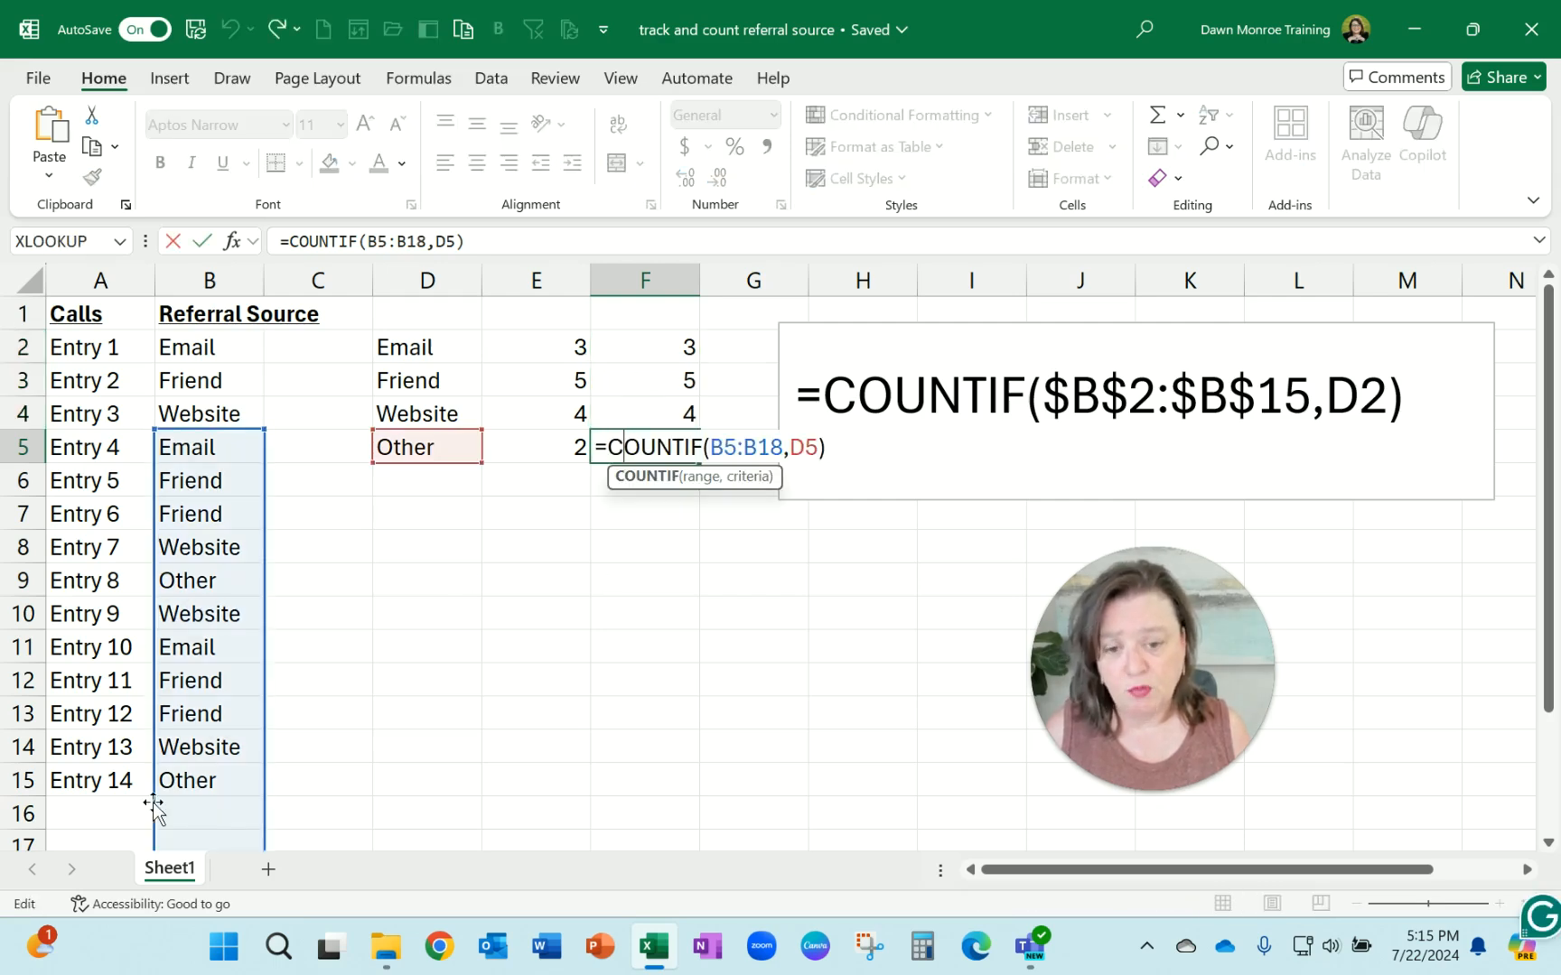